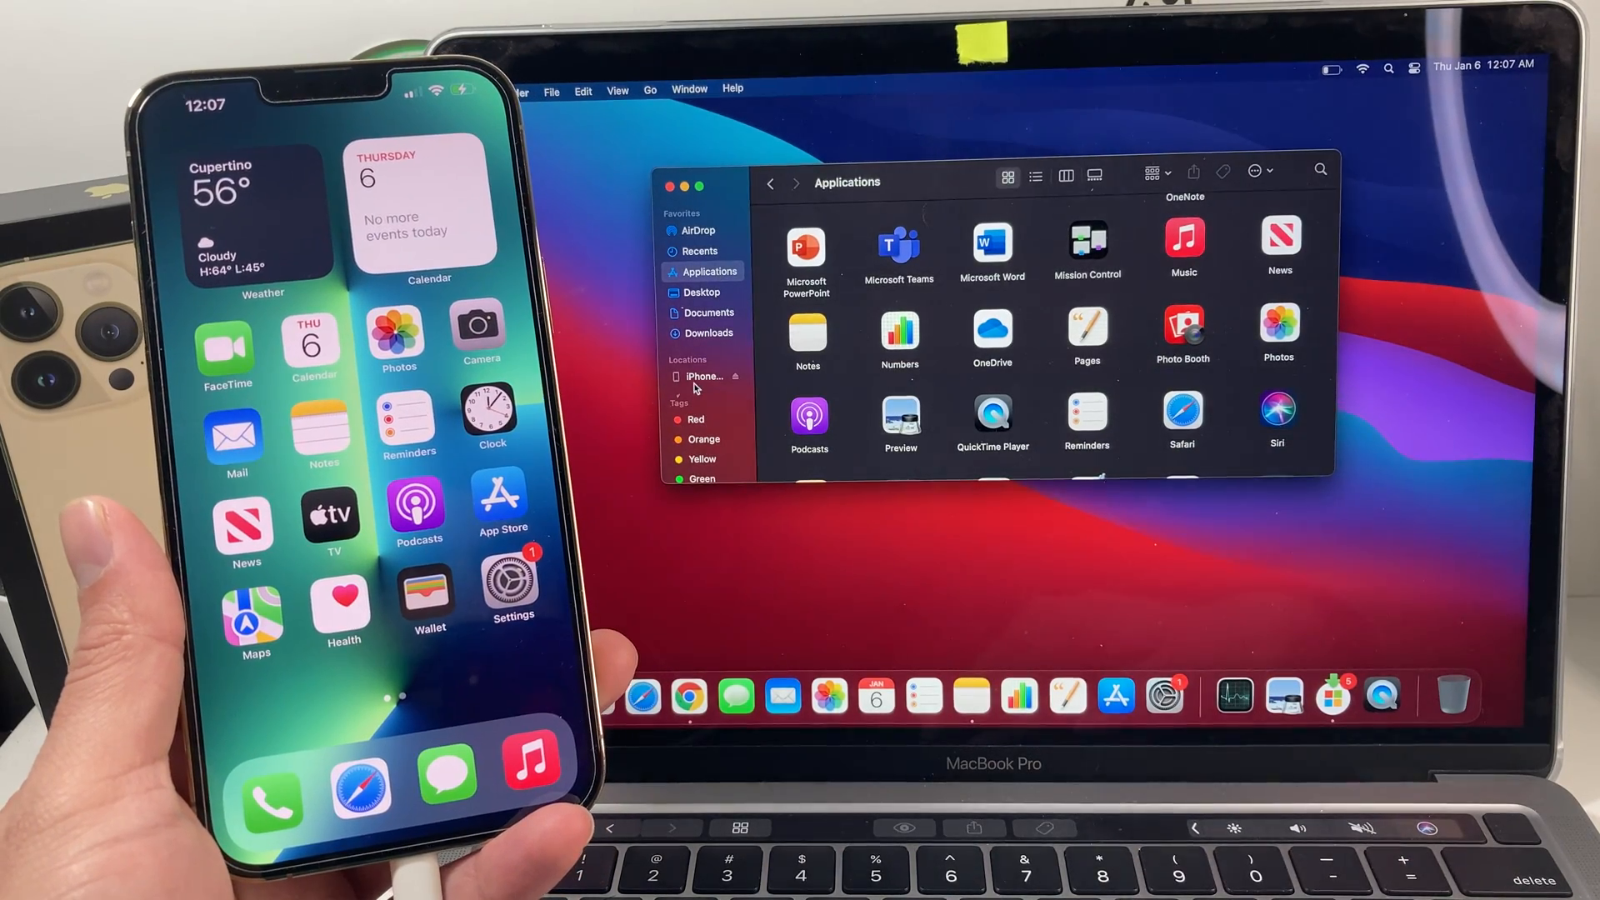
# Step: Select the iPhone 13 Pro Max under Locations in the Finder sidebar
pyautogui.click(700, 377)
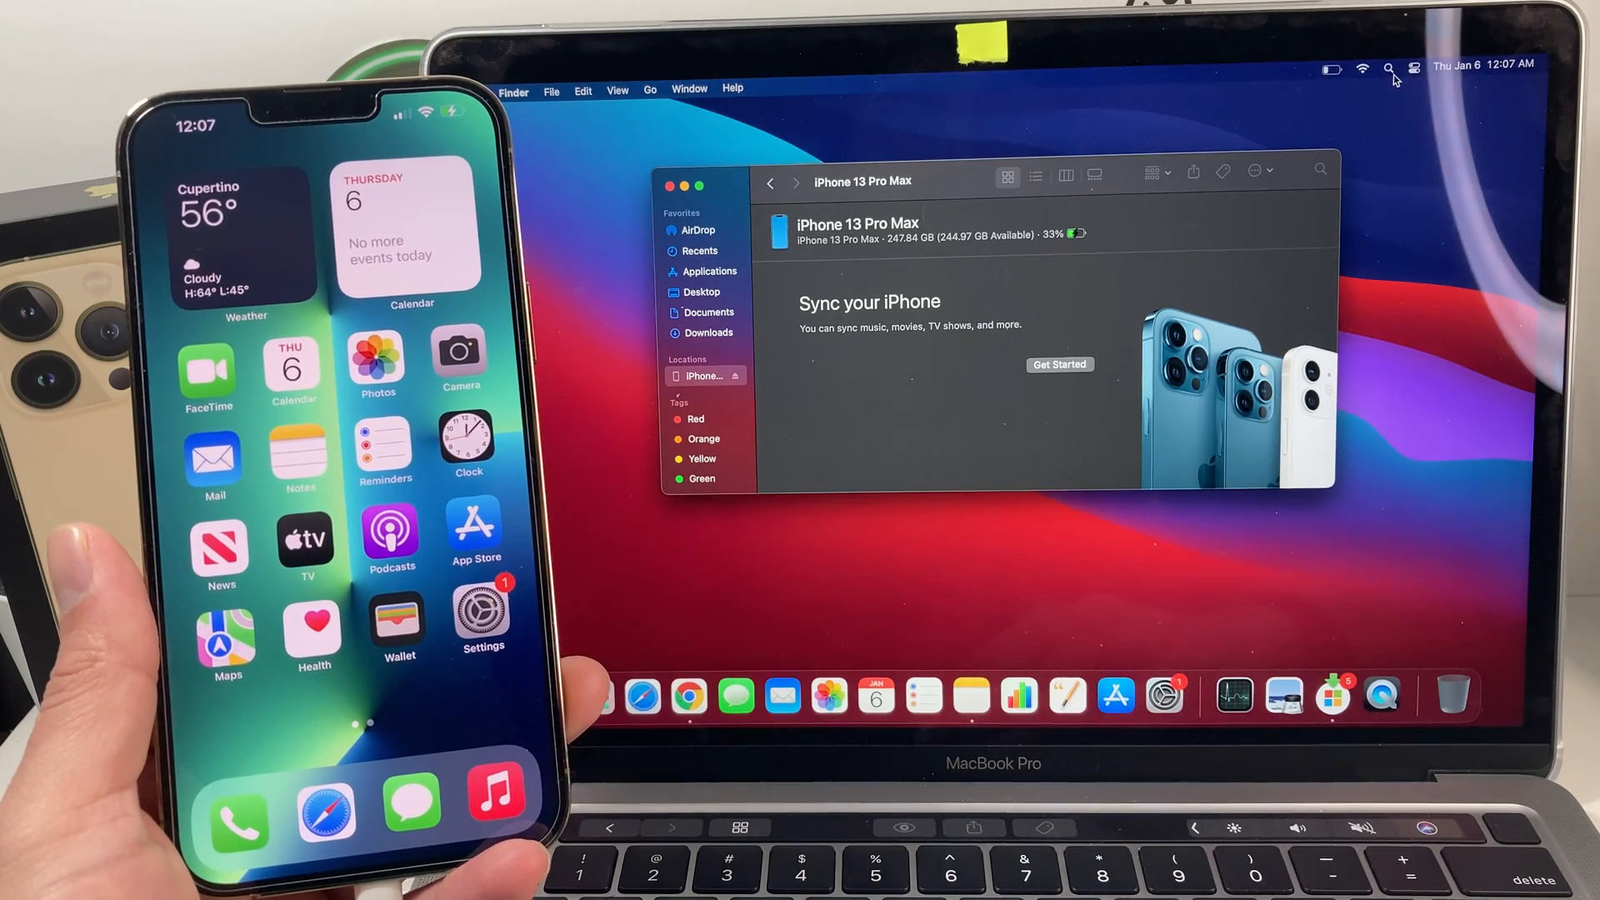
# Step: Search Spotlight for 'QuickTime Player' and launch it
pyautogui.click(1387, 67)
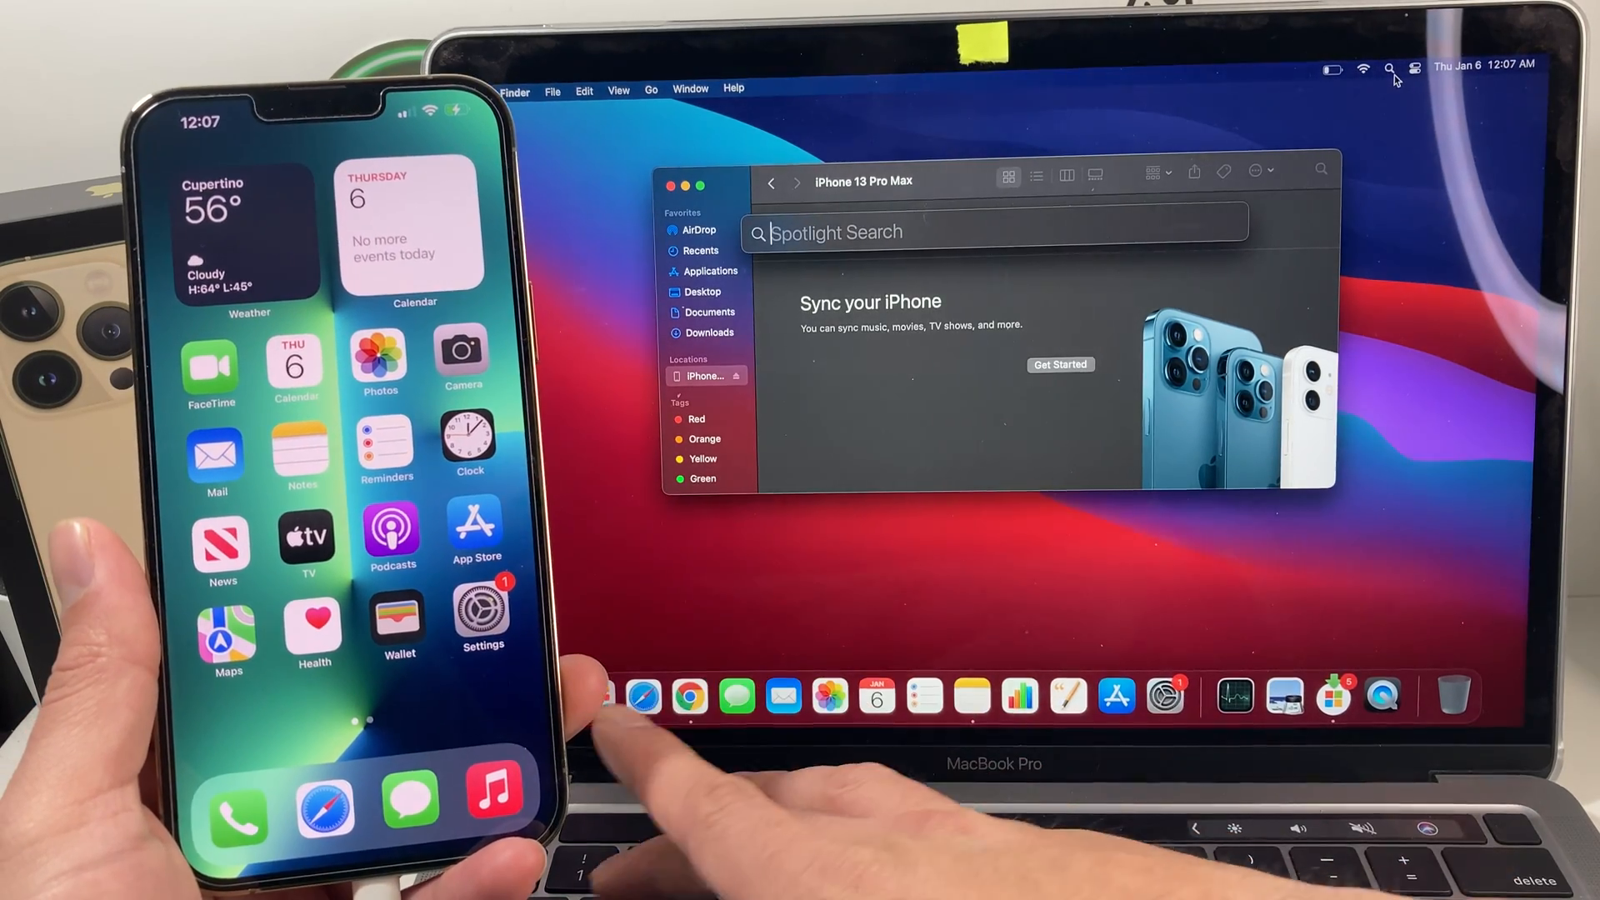
pyautogui.write('quickTime Player')
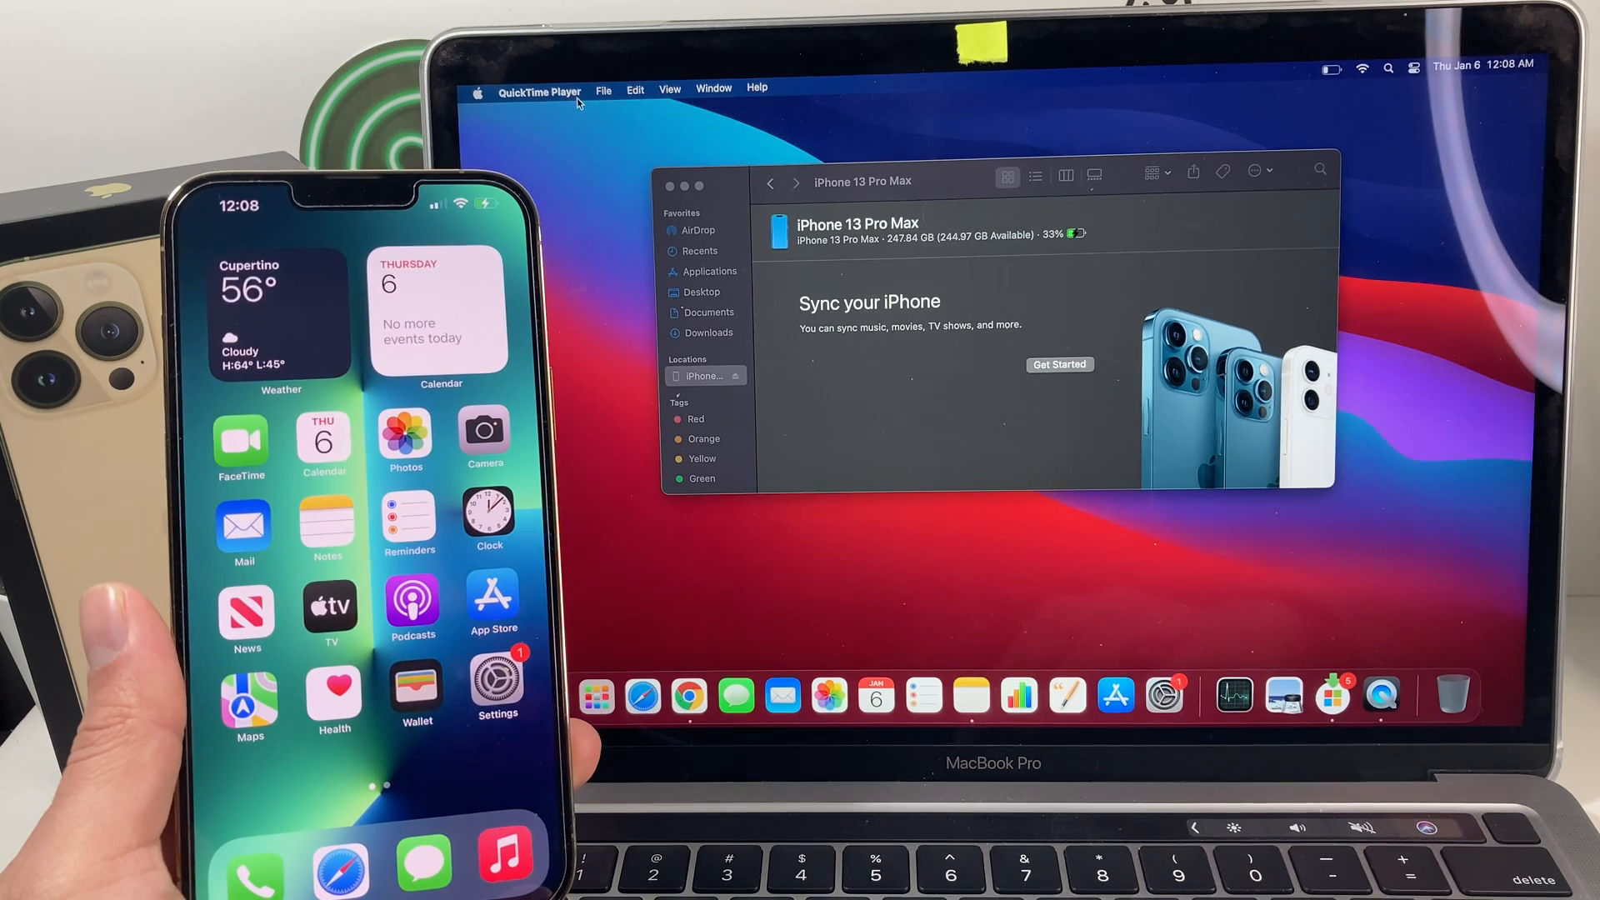
# Step: Start a new movie recording from QuickTime Player's File menu
pyautogui.click(604, 87)
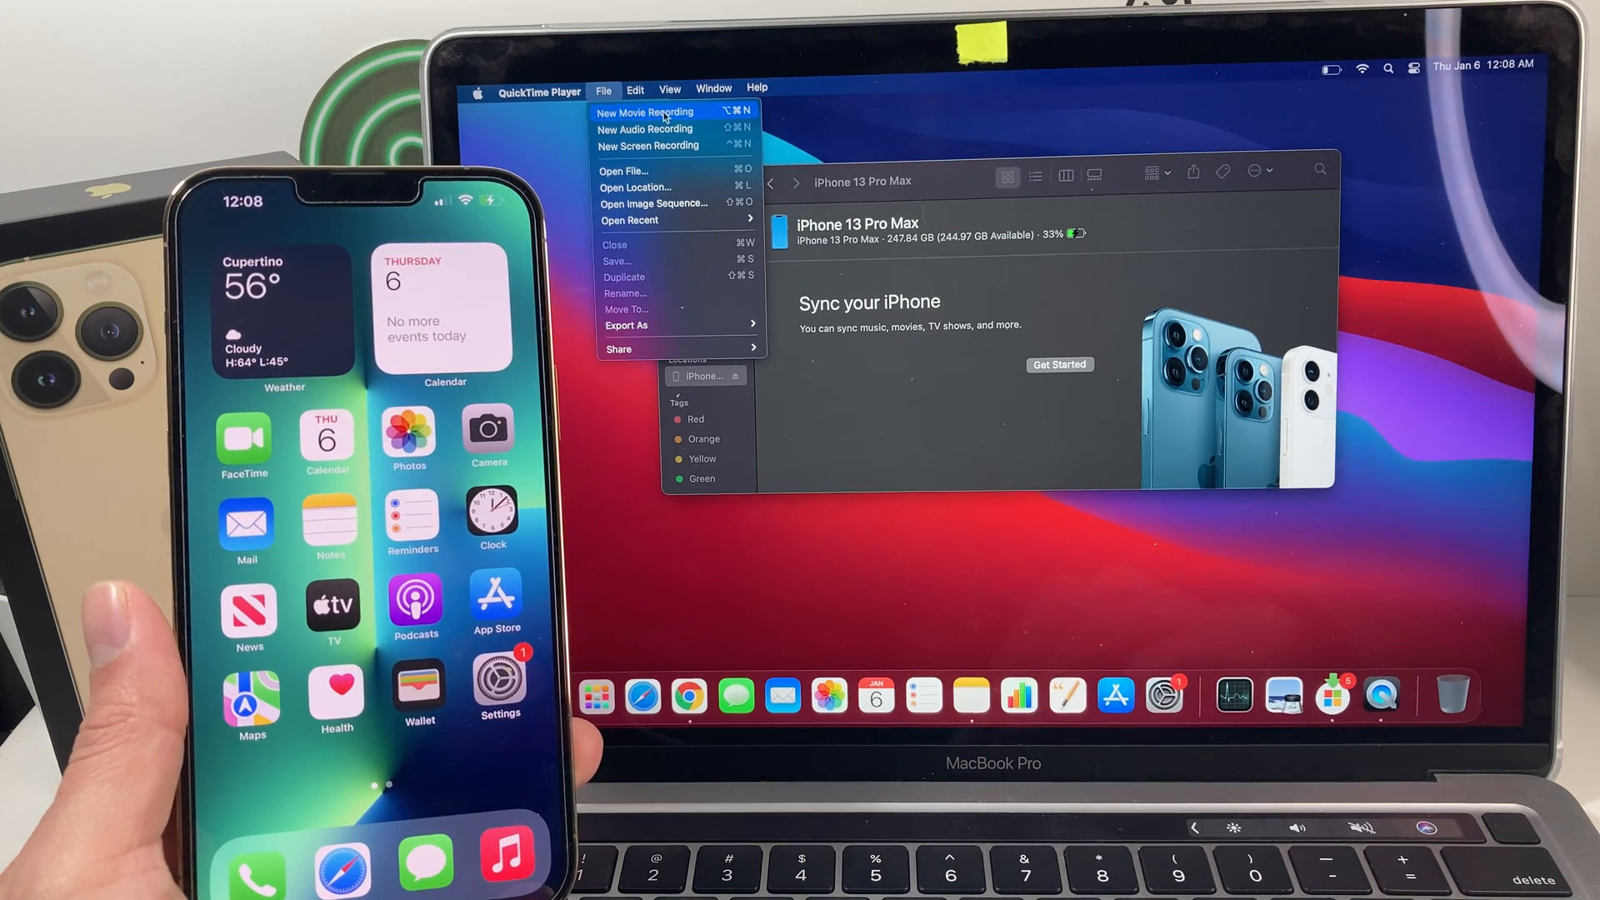
pyautogui.click(644, 113)
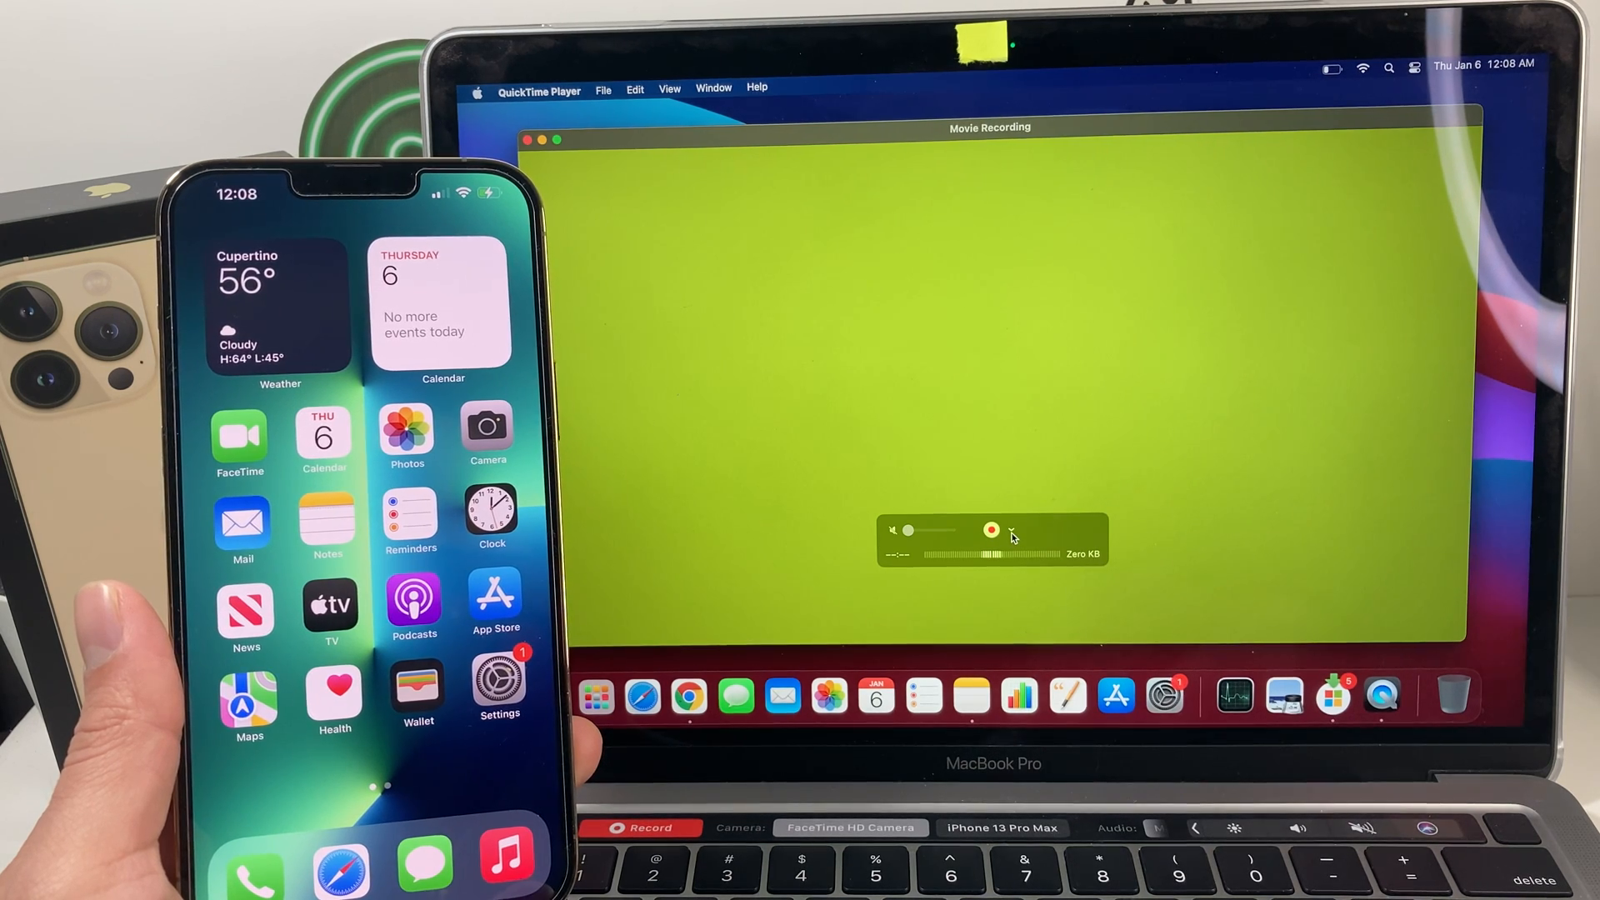
# Step: Switch the recording camera source to iPhone 13 Pro Max to mirror its screen
pyautogui.click(1010, 535)
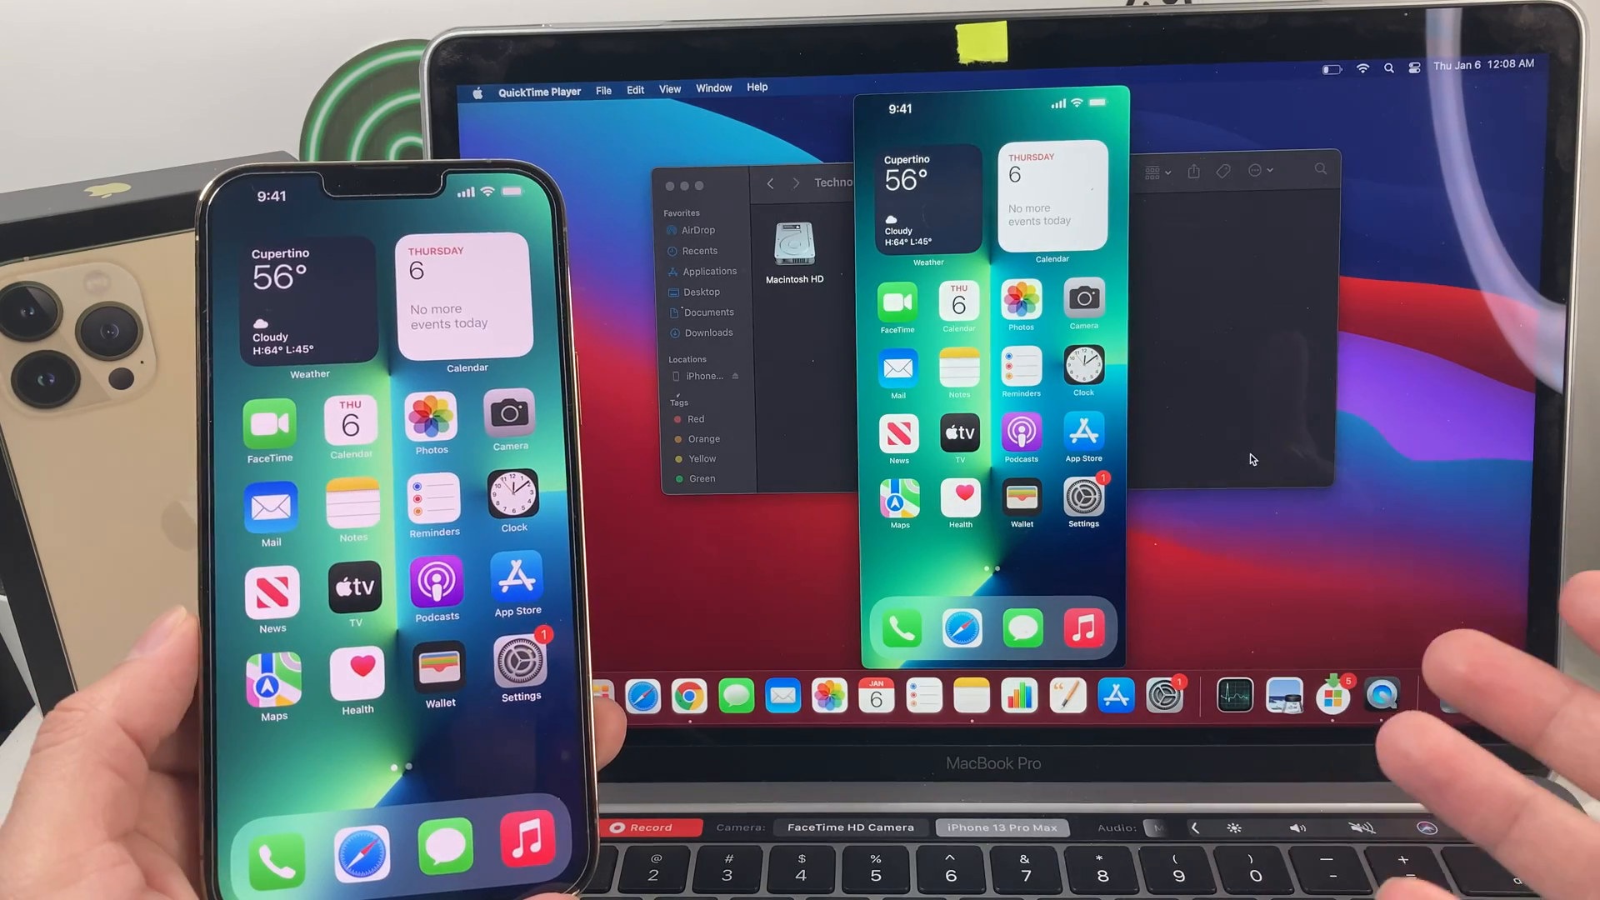
pyautogui.hscroll(-3)
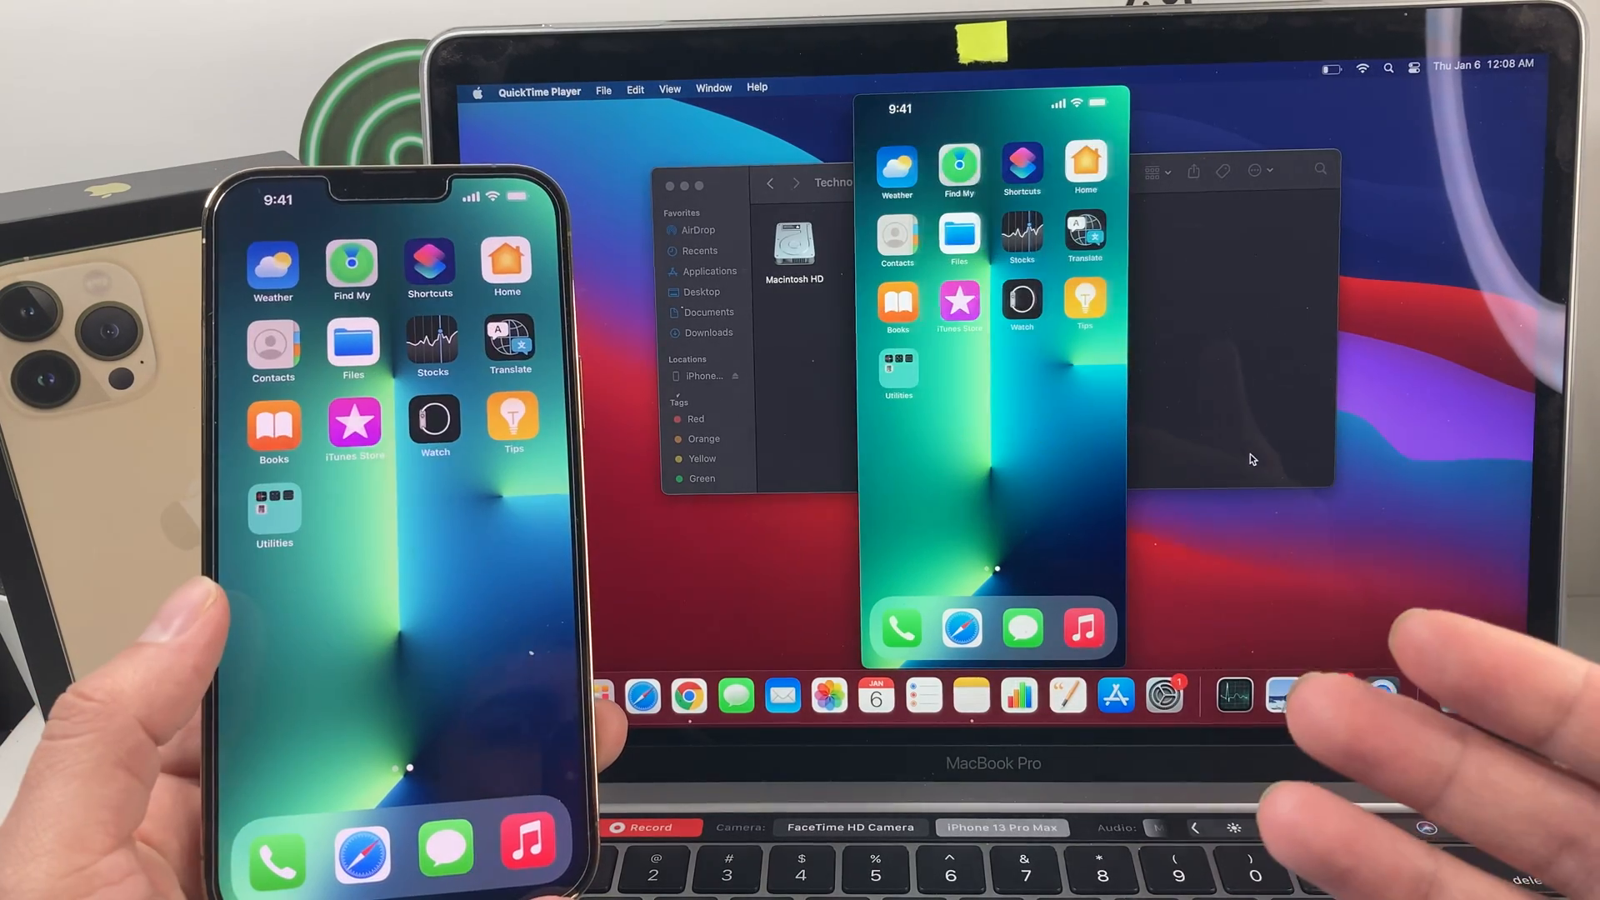